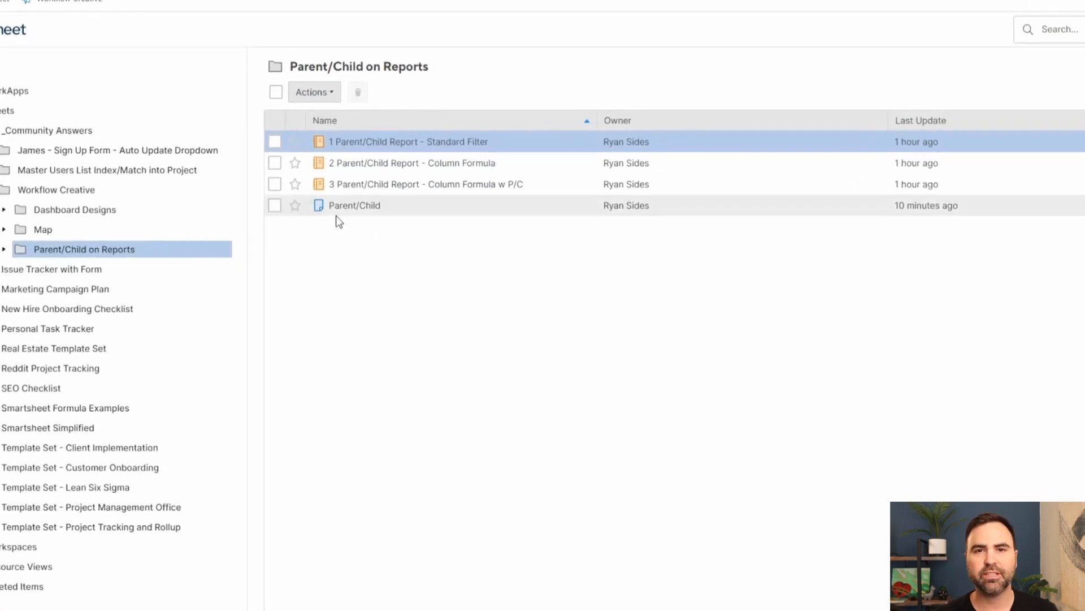
# Open the Parent/Child sheet from the folder listing in grid view.
pyautogui.click(275, 205)
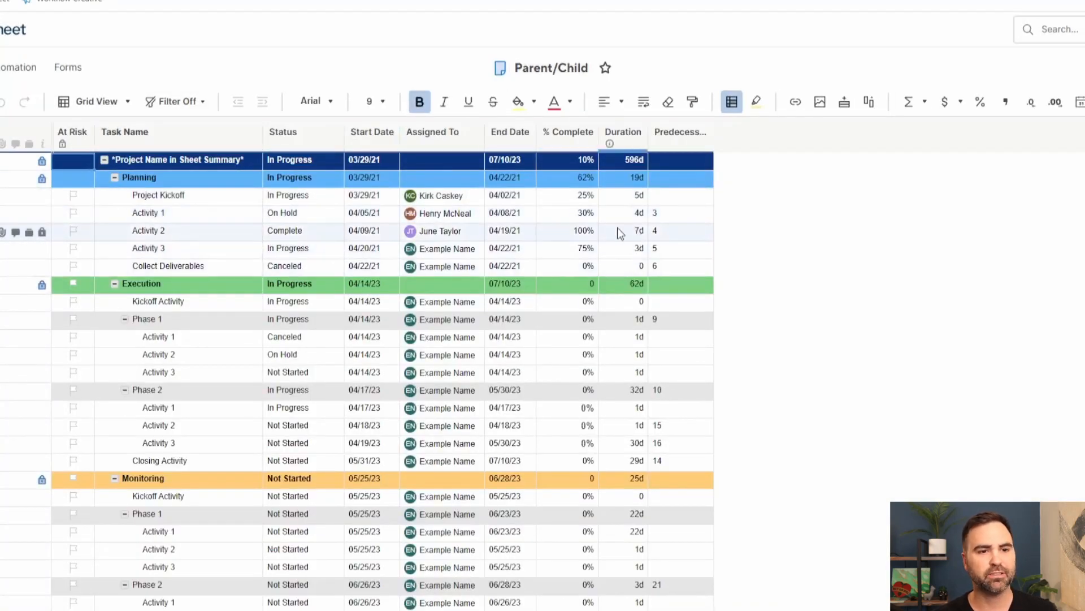
pyautogui.moveTo(774, 223)
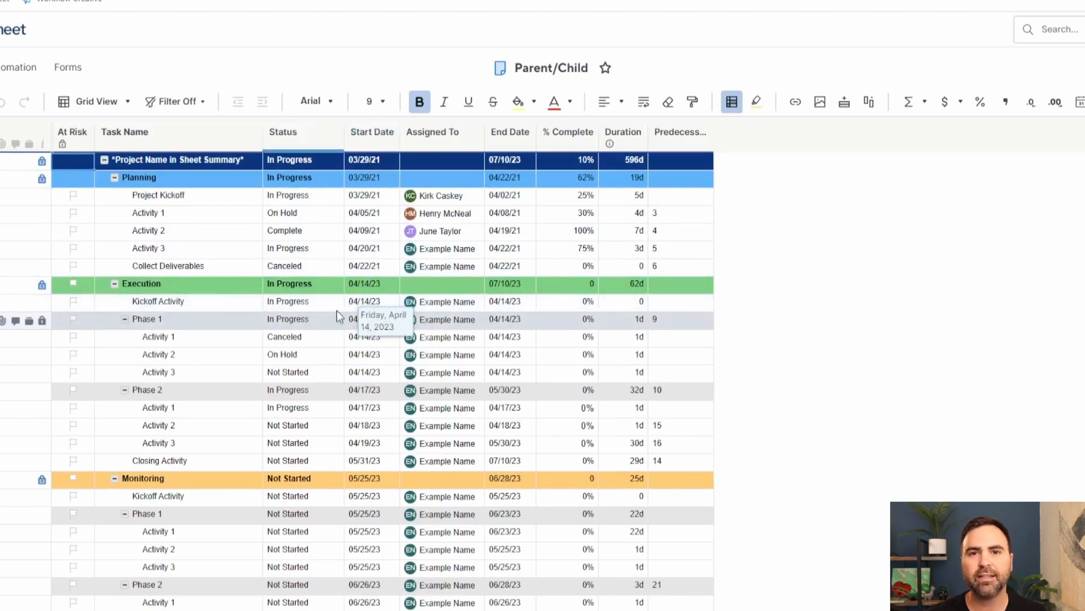
pyautogui.moveTo(359, 276)
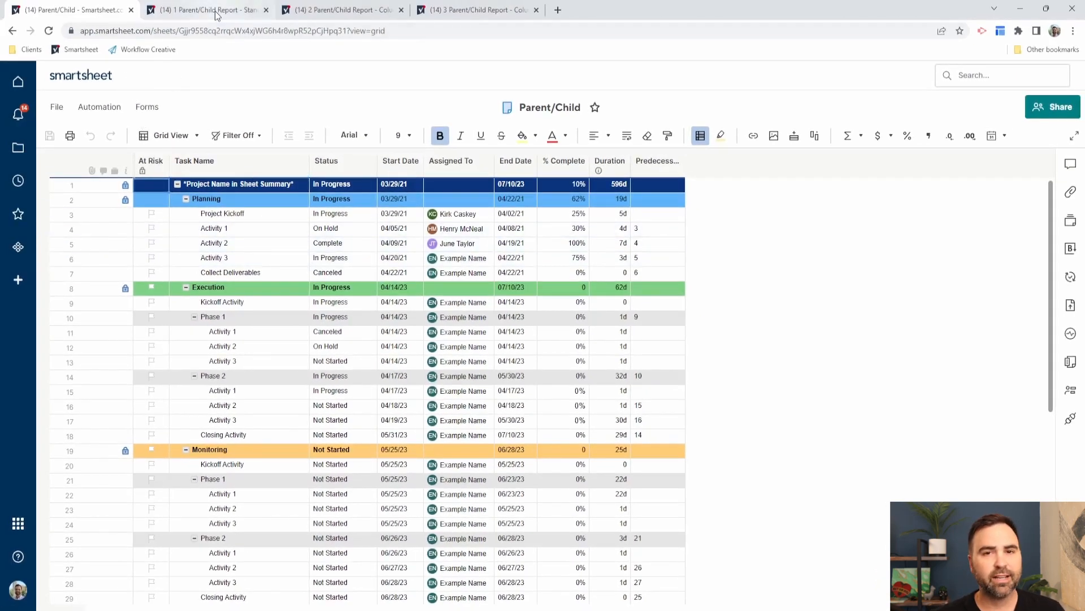
# View the Standard Filter report's Start Date and Status filter conditions, then cancel without changes.
pyautogui.click(205, 10)
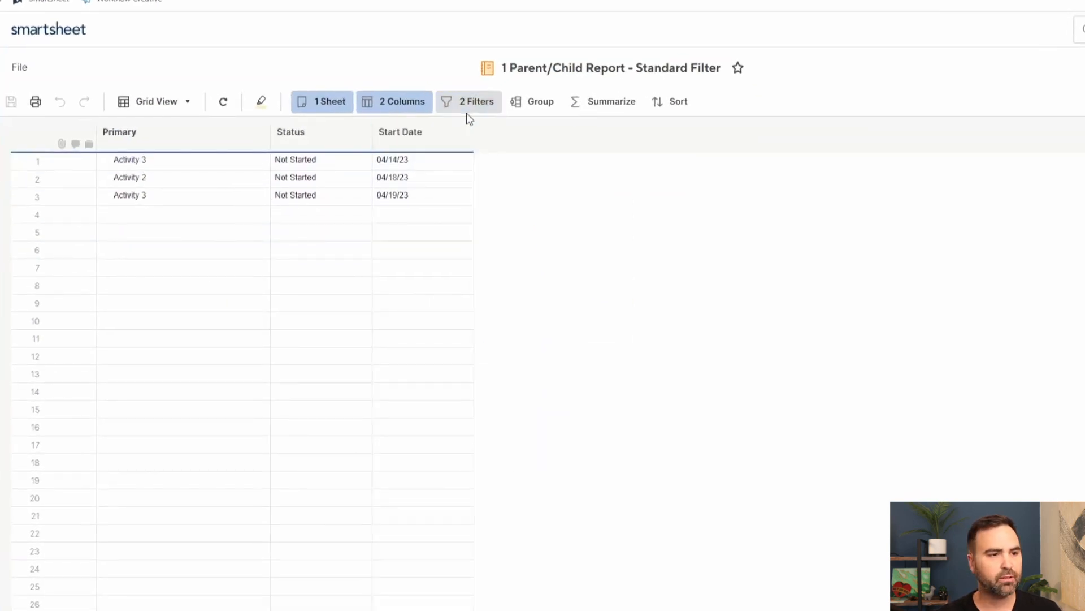
pyautogui.click(476, 101)
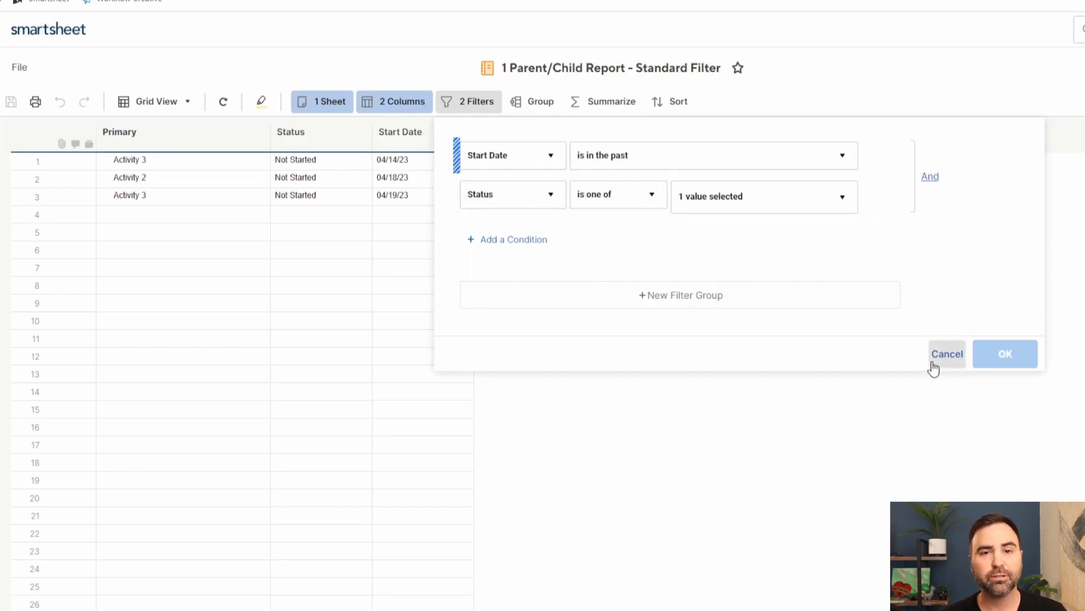
pyautogui.click(946, 352)
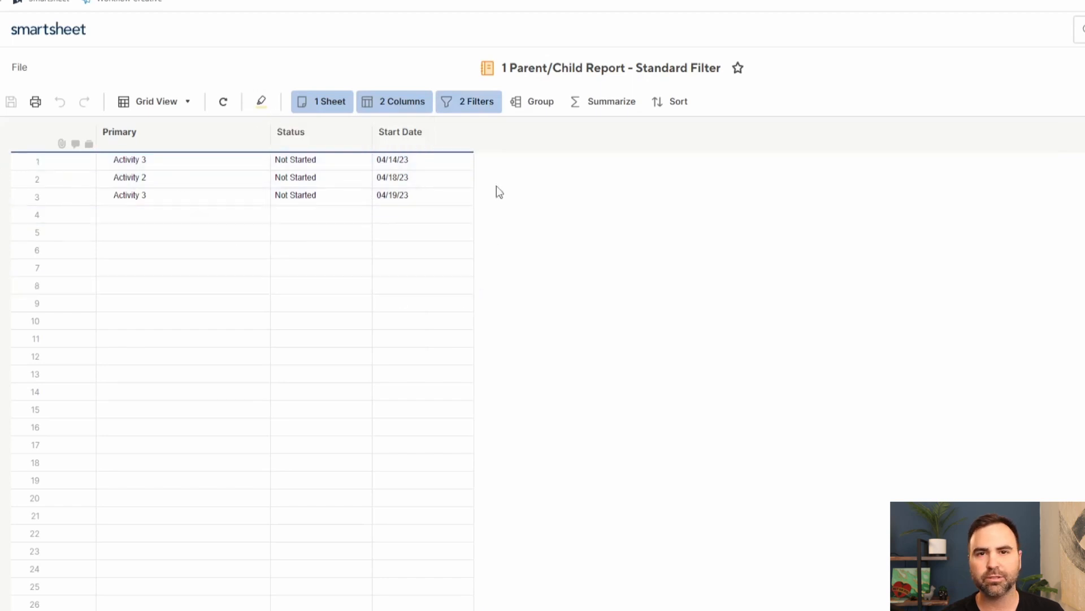
pyautogui.click(129, 160)
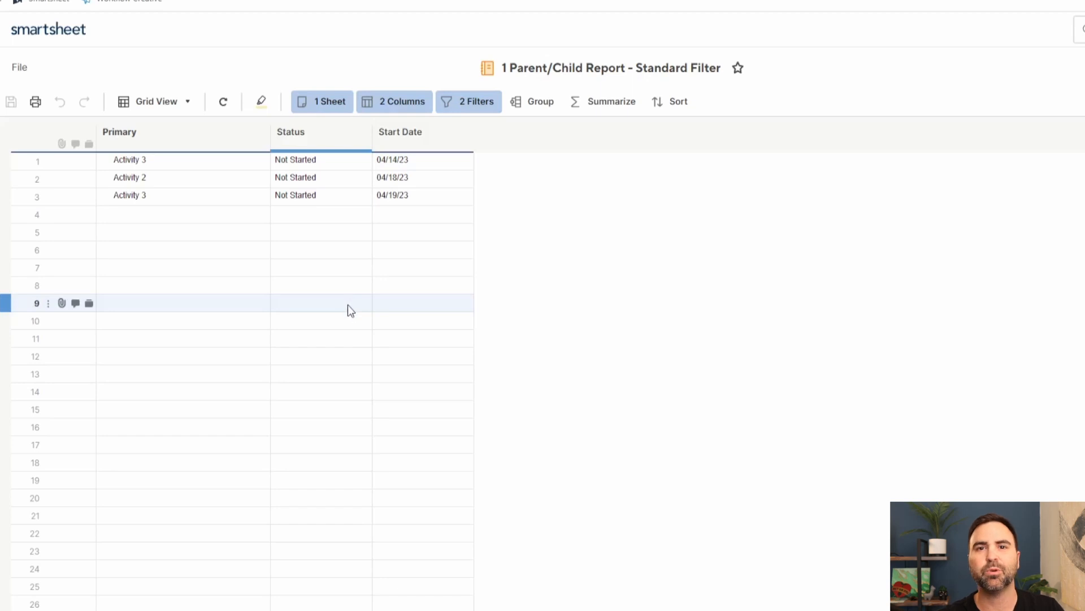
pyautogui.moveTo(347, 303)
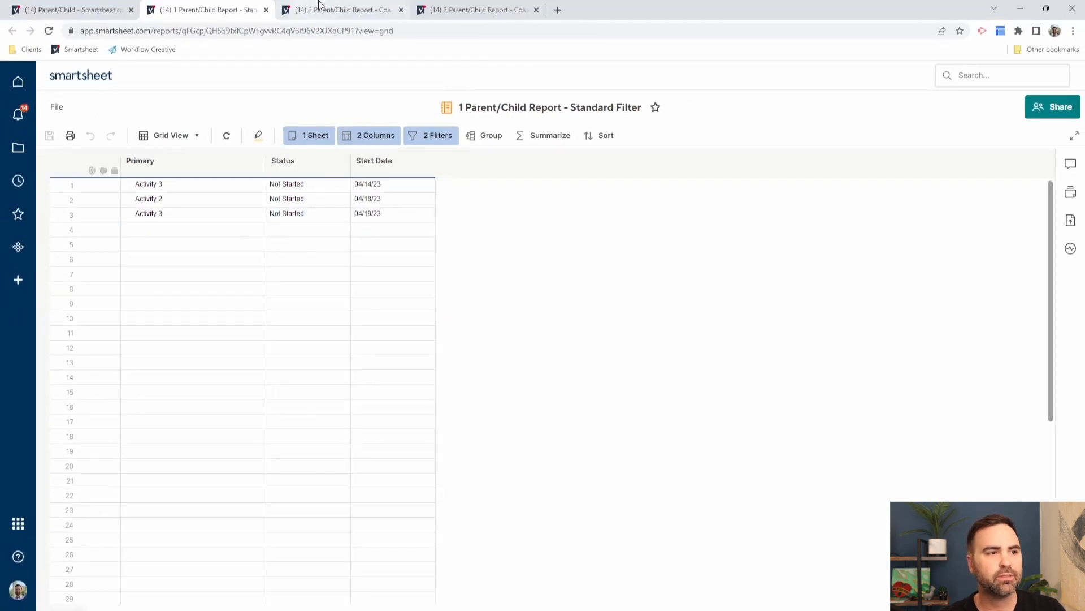
# Show the Column Formula report with overdue activities under their parent rows.
pyautogui.click(339, 11)
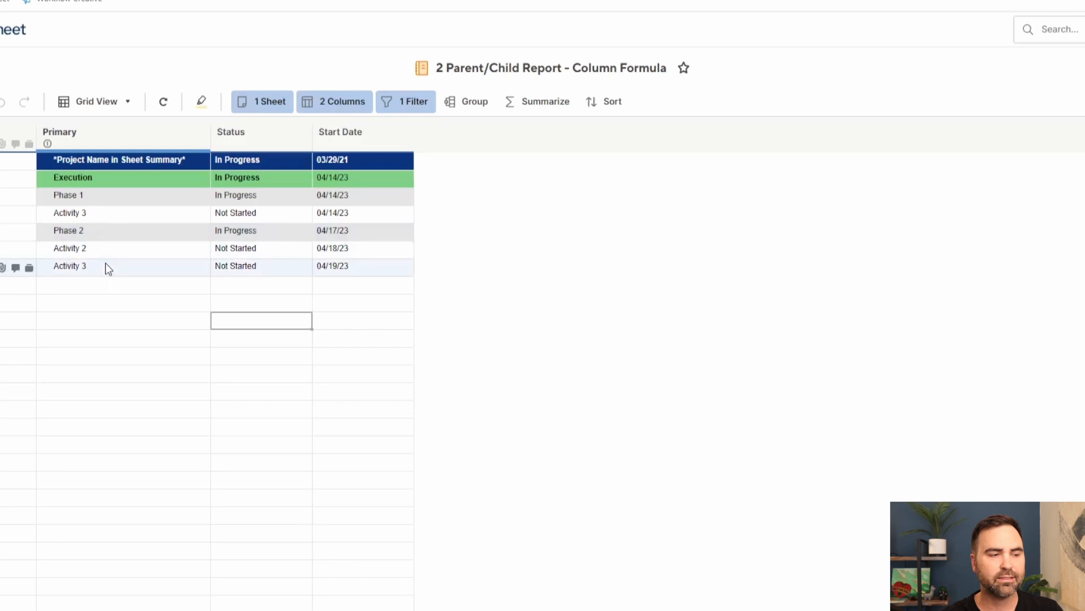
pyautogui.moveTo(118, 277)
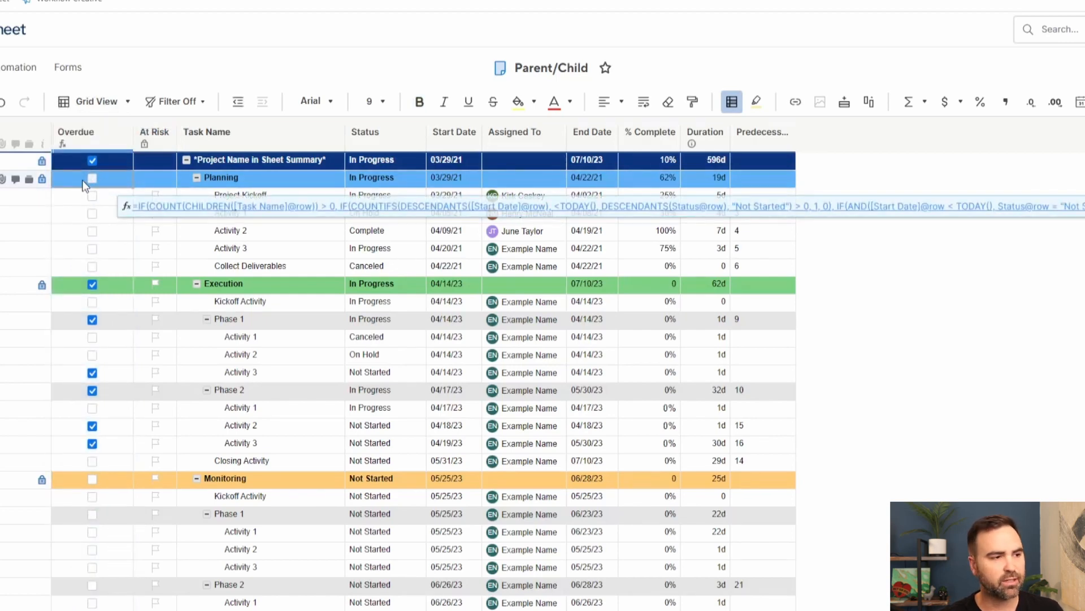
# Review the Overdue checkbox column formula via Edit Column Formula on an Overdue cell.
pyautogui.rightClick(94, 177)
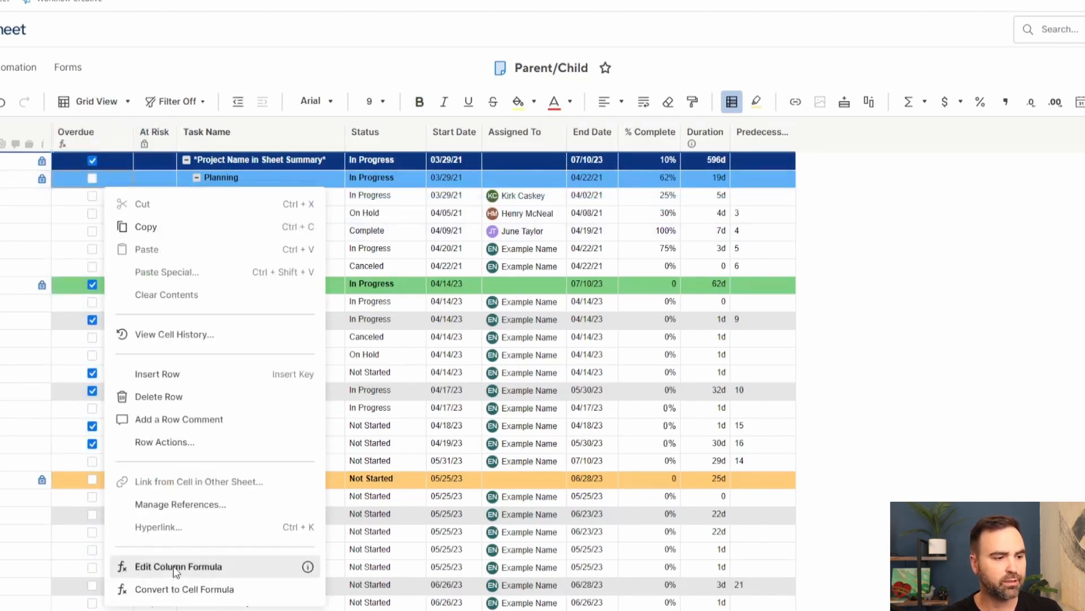
pyautogui.click(177, 566)
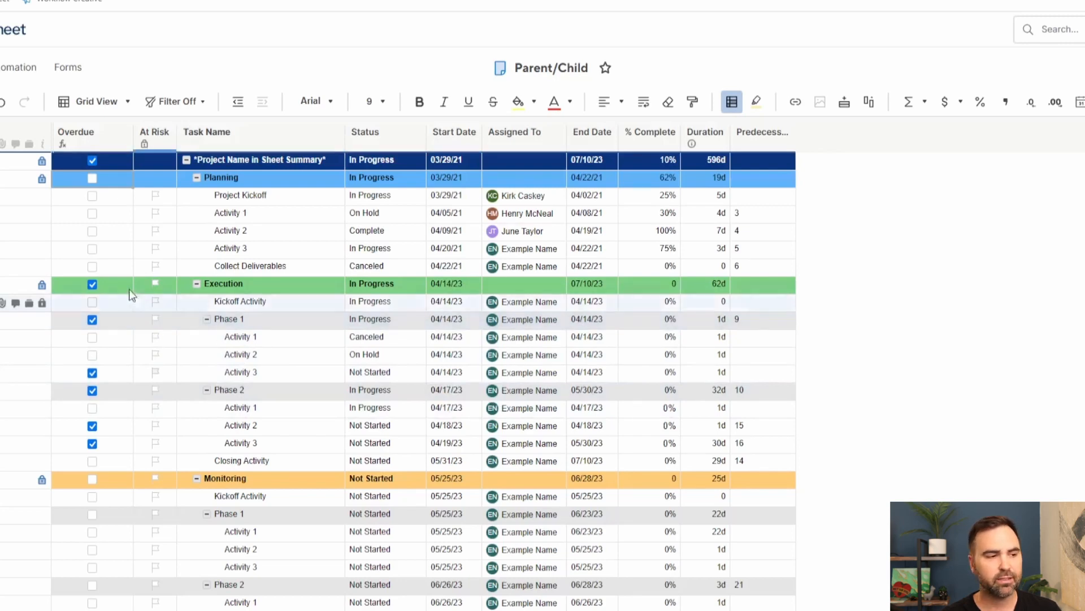
pyautogui.moveTo(82, 239)
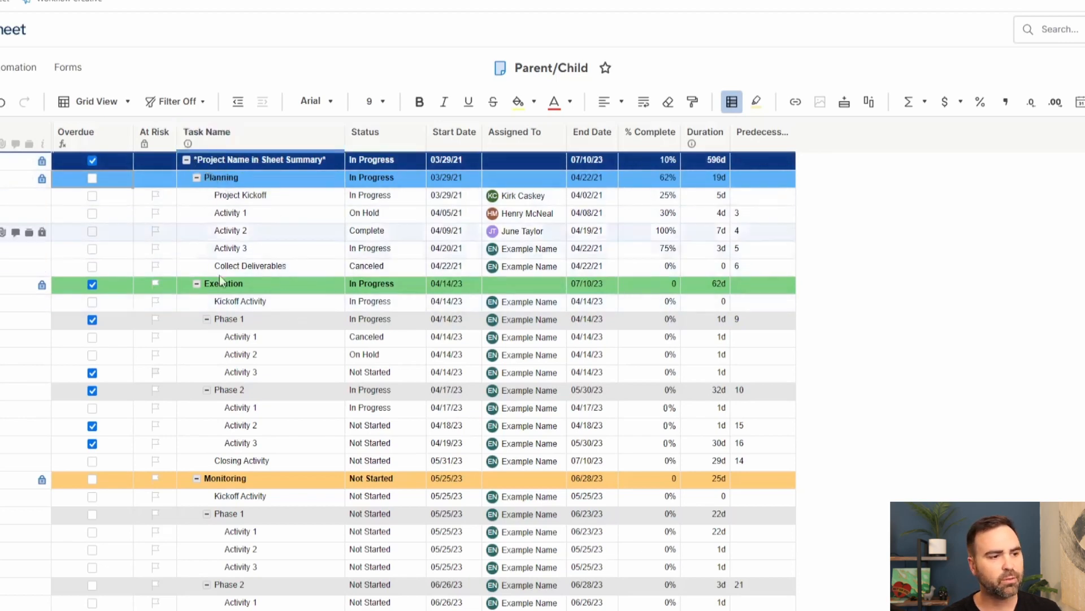
pyautogui.moveTo(215, 460)
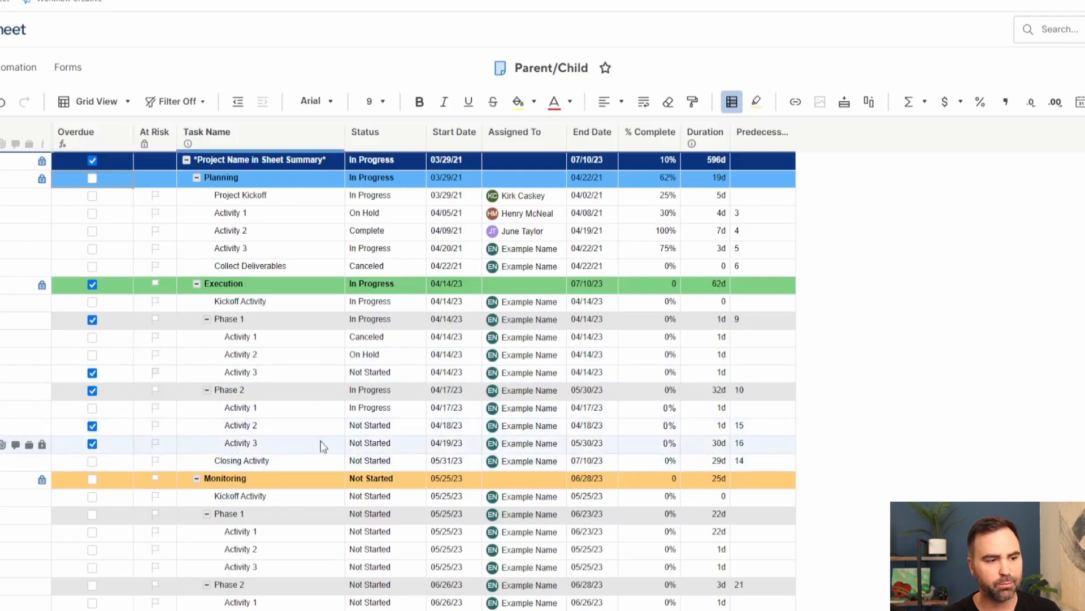
pyautogui.moveTo(436, 451)
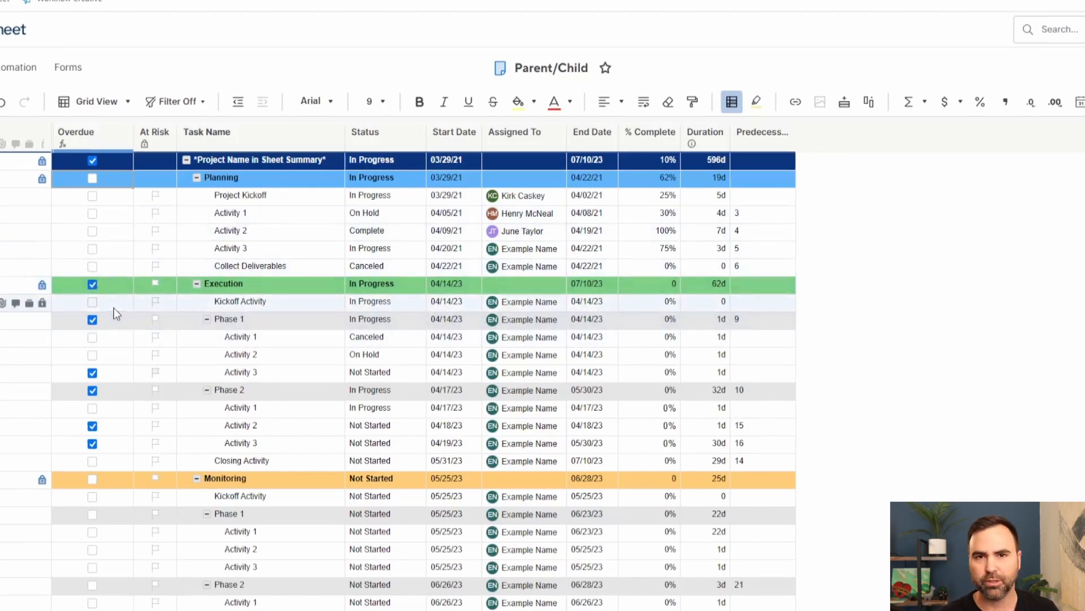
# Return to the Column Formula report, then show the third Parent/Child report with a hierarchy column.
pyautogui.click(340, 10)
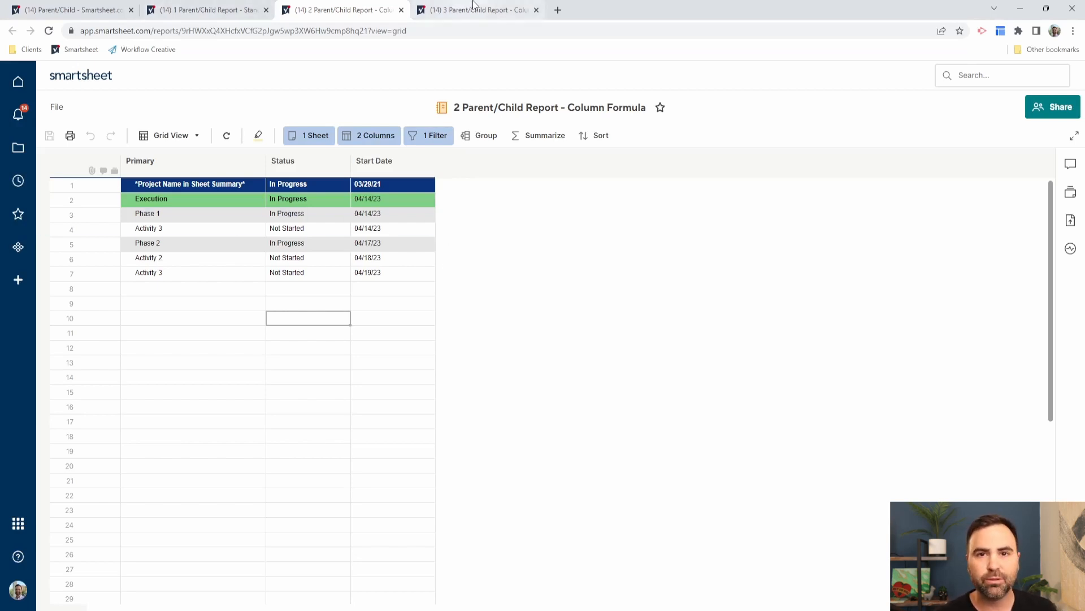
pyautogui.click(477, 10)
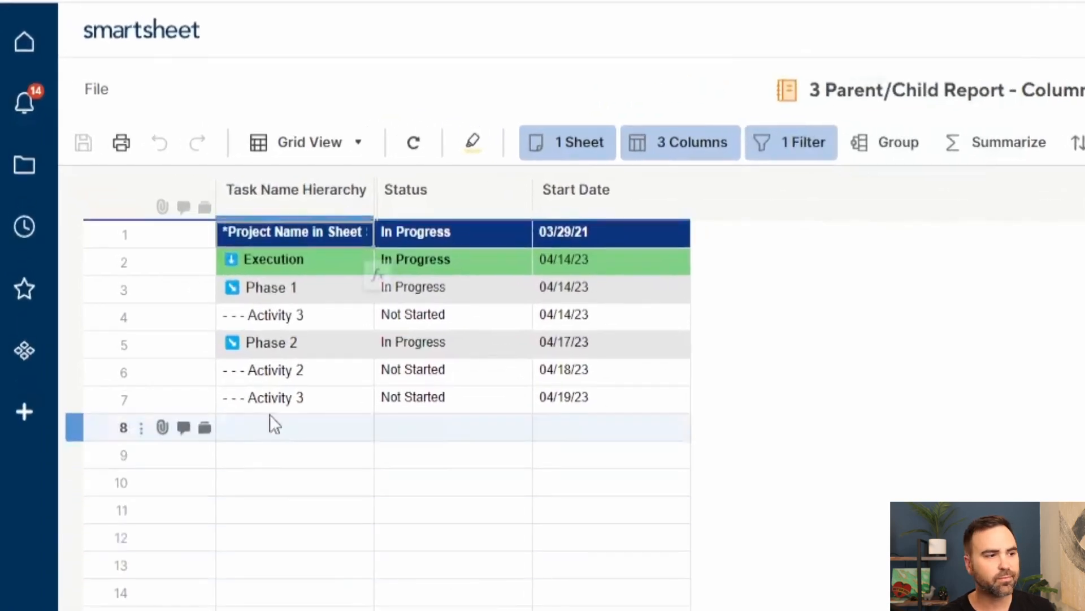
pyautogui.click(263, 260)
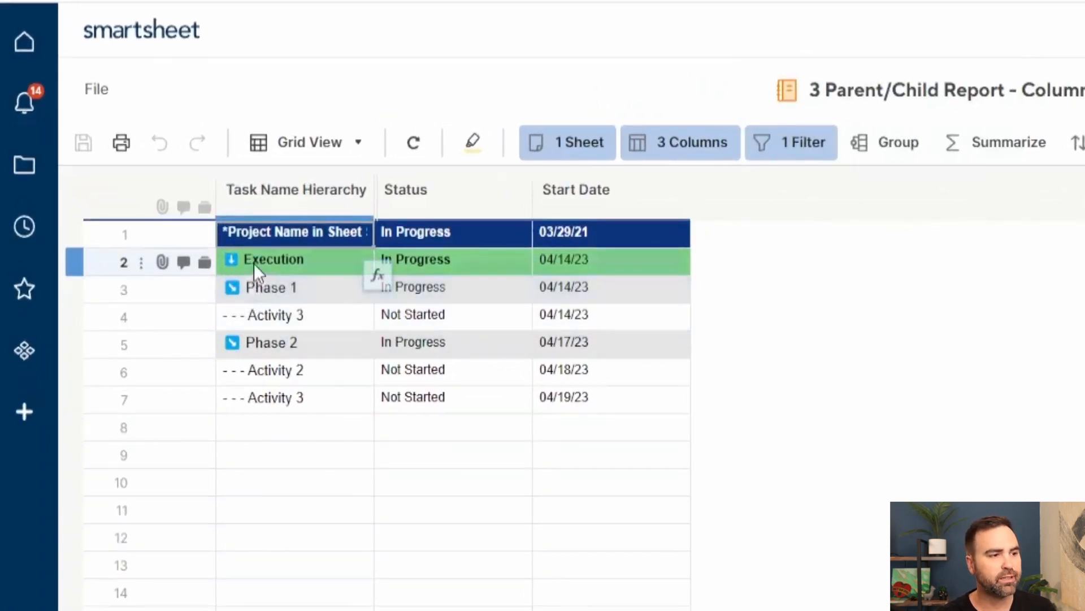
pyautogui.click(270, 286)
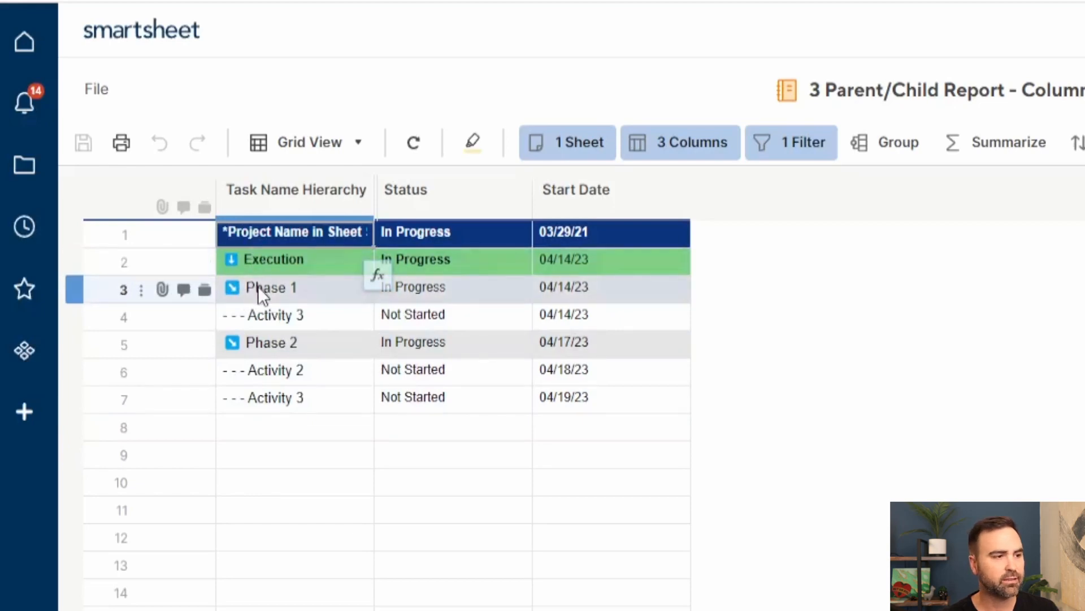
pyautogui.click(277, 315)
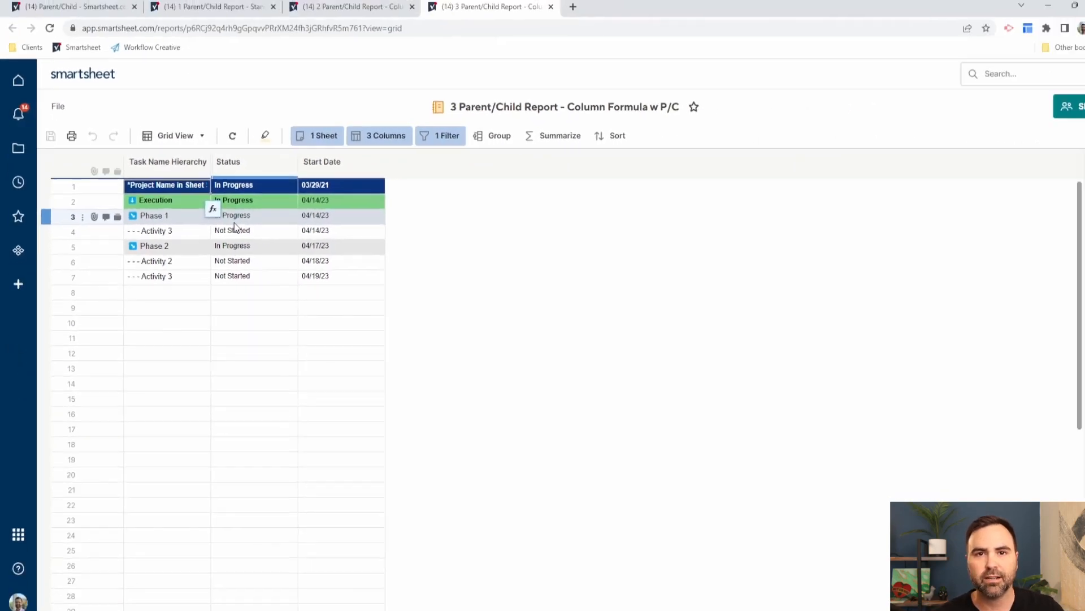
pyautogui.click(69, 8)
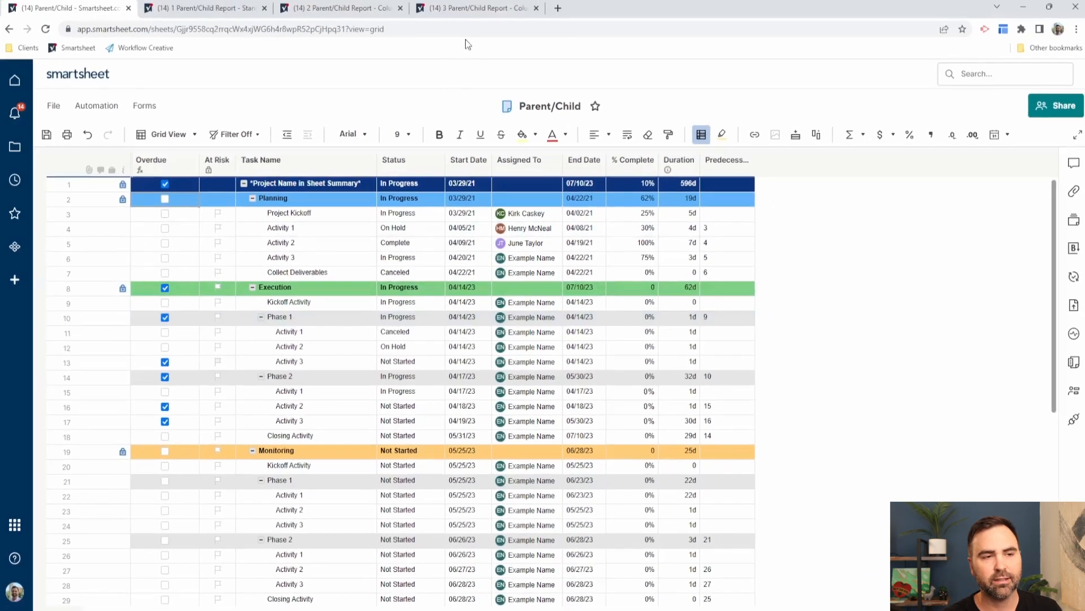
pyautogui.click(476, 10)
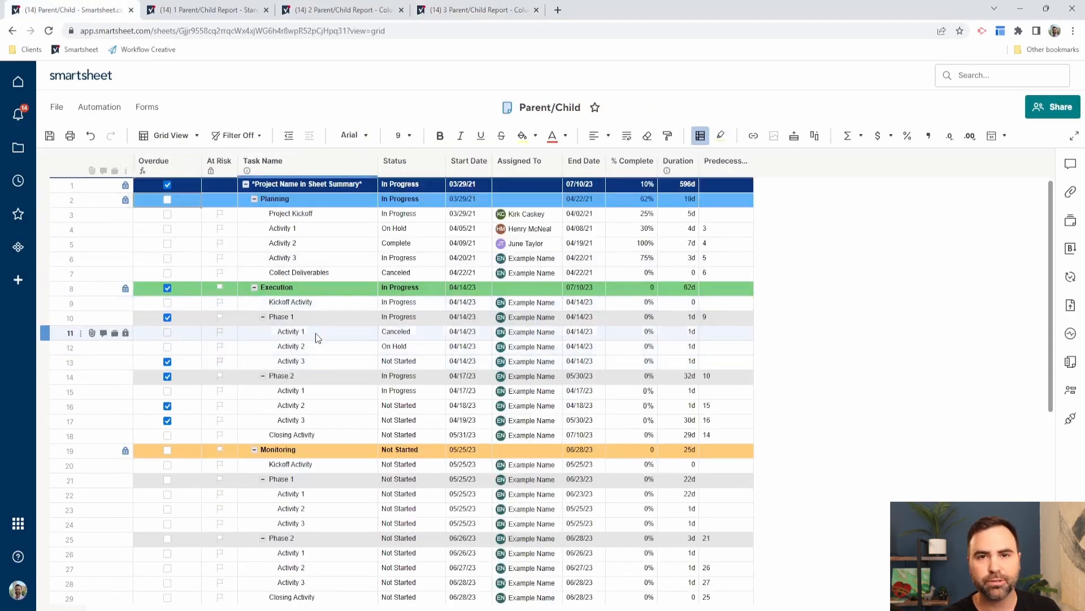
pyautogui.click(476, 10)
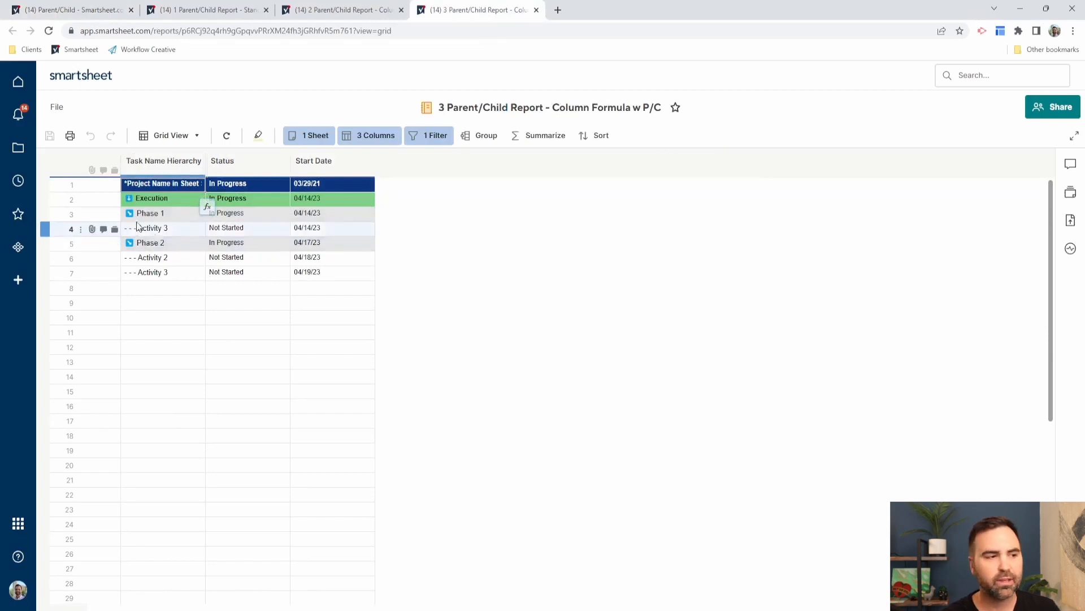
pyautogui.click(163, 183)
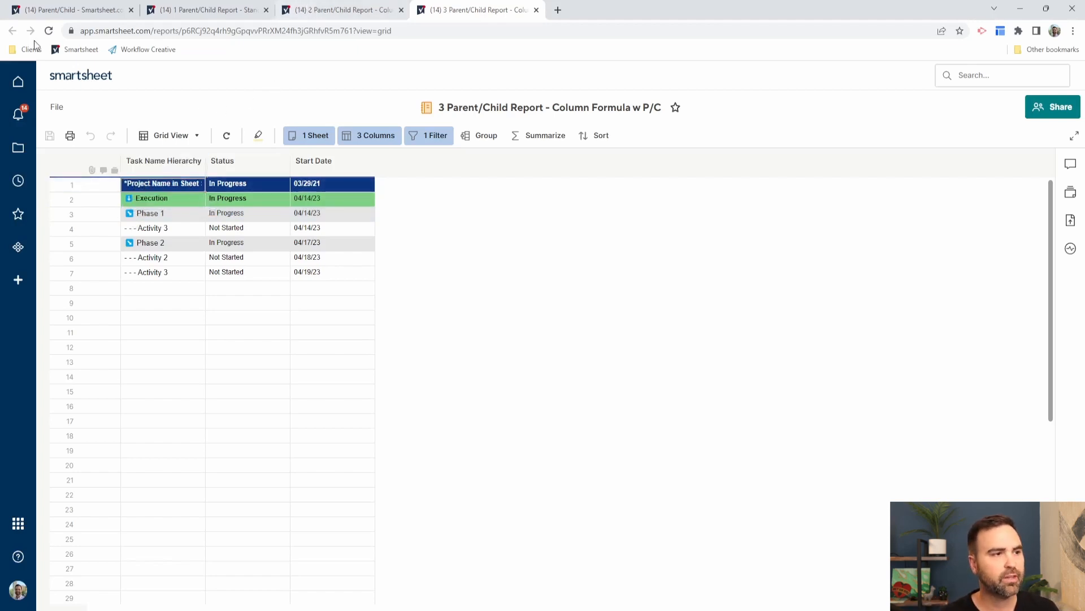
# Unhide the Level and Task Name Hierarchy columns in the source Parent/Child sheet.
pyautogui.click(69, 10)
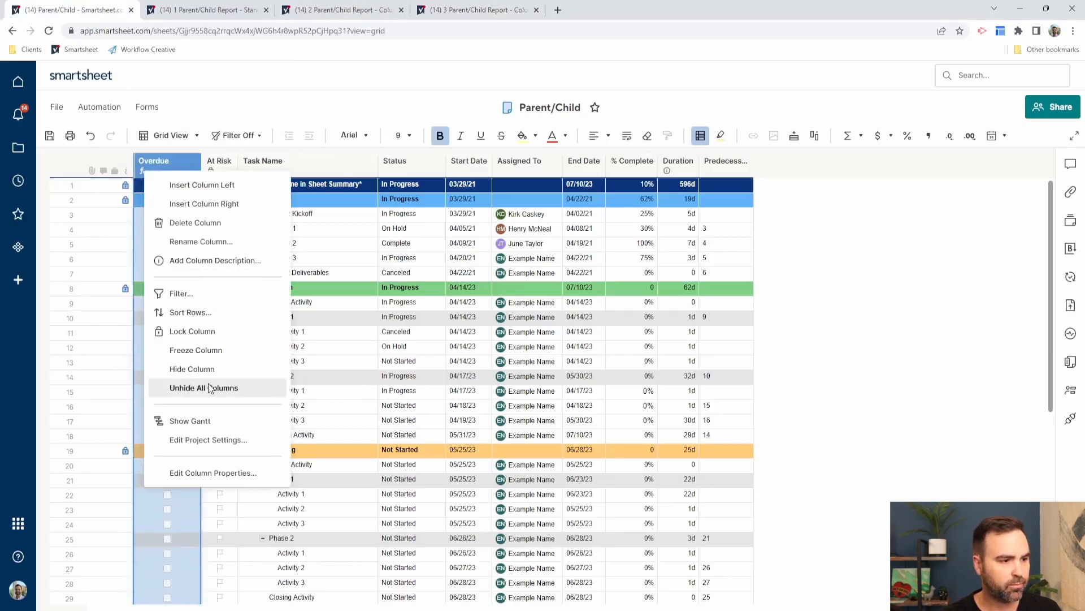
pyautogui.click(203, 387)
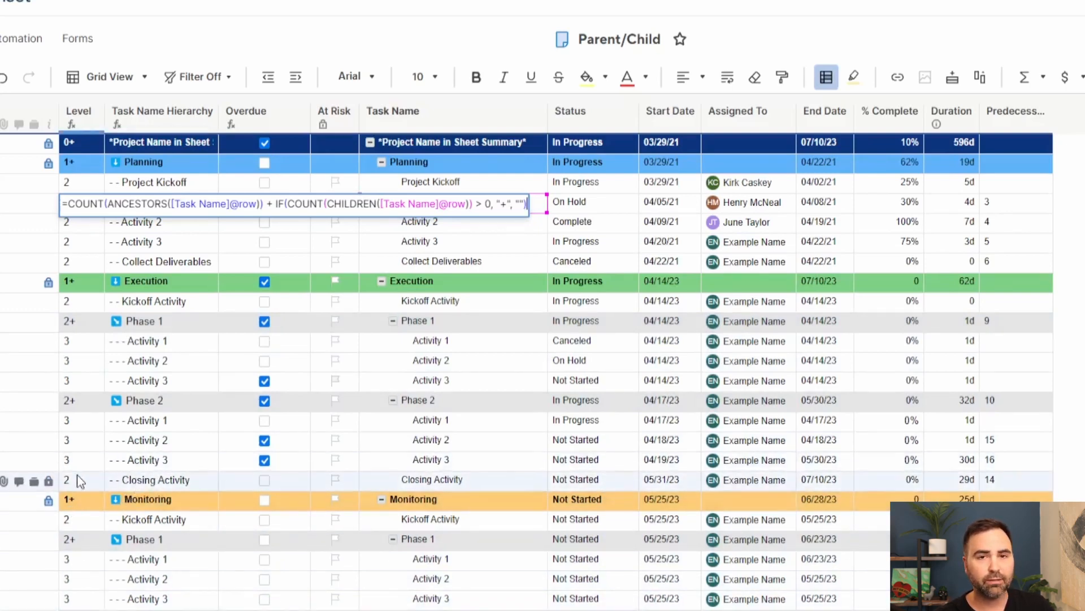
pyautogui.moveTo(93, 258)
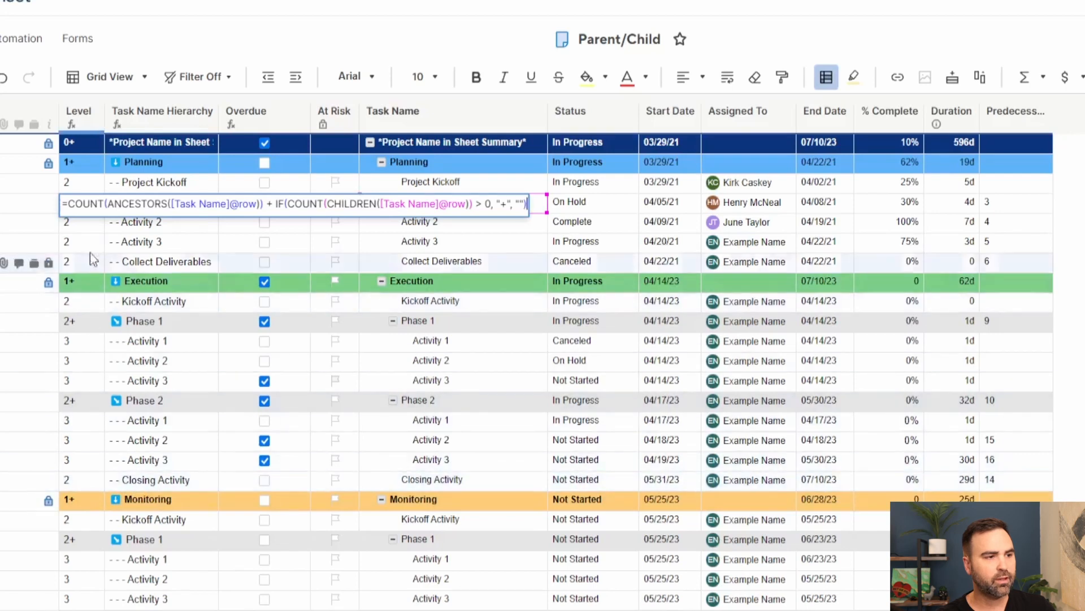
pyautogui.moveTo(81, 492)
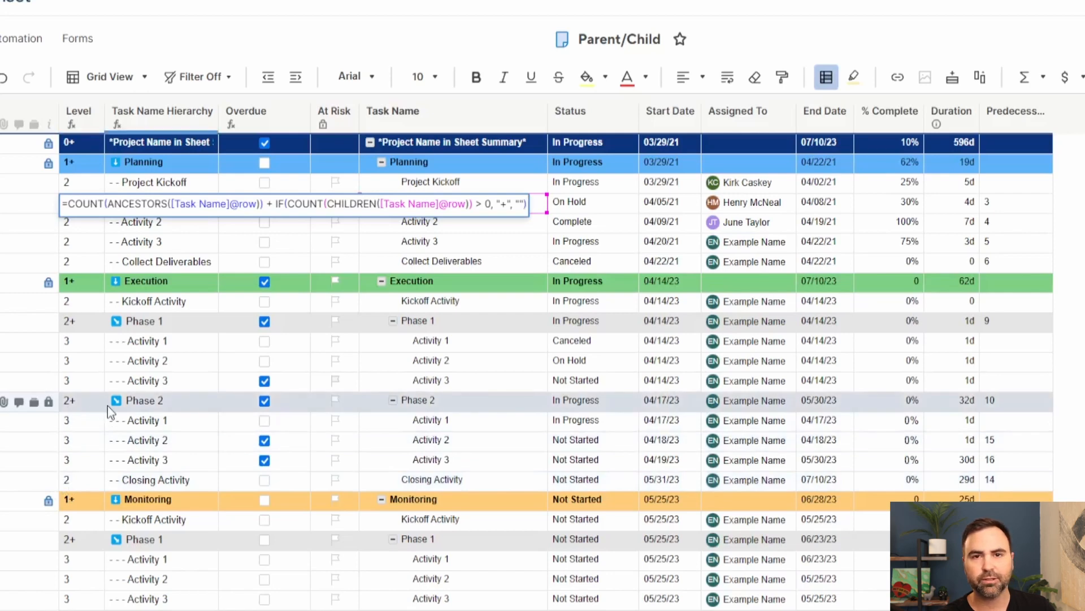
pyautogui.moveTo(55, 403)
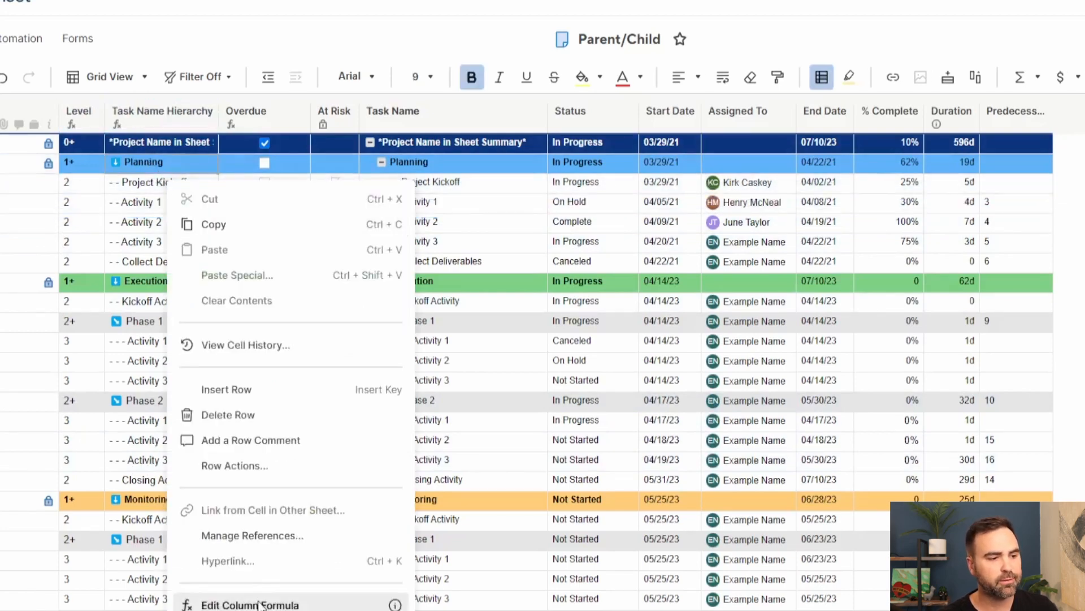
# Review the Task Name Hierarchy column formula, then return to the overdue report.
pyautogui.click(249, 603)
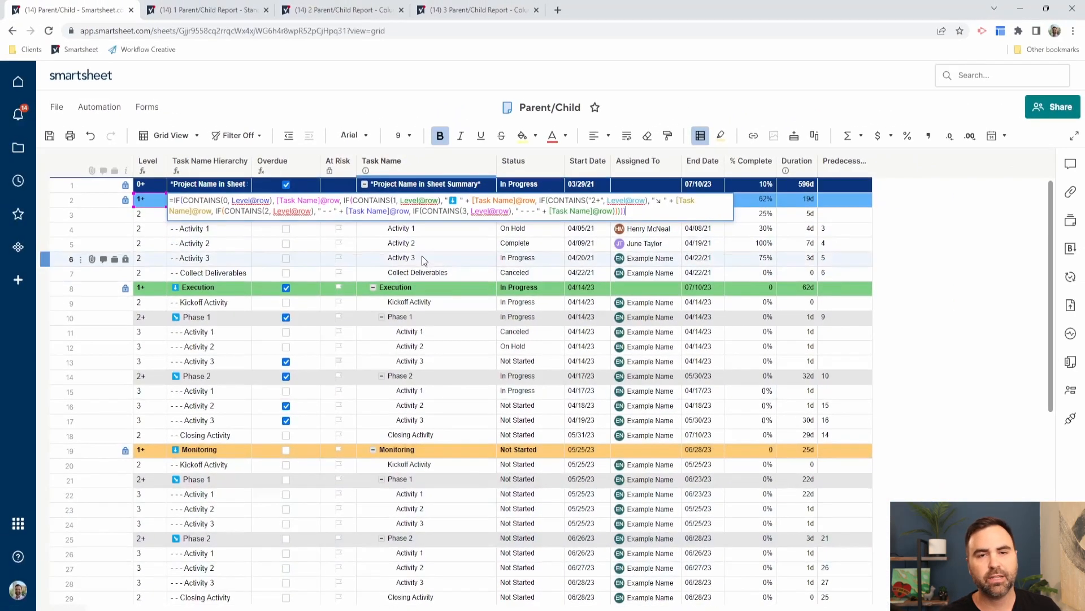
pyautogui.click(476, 10)
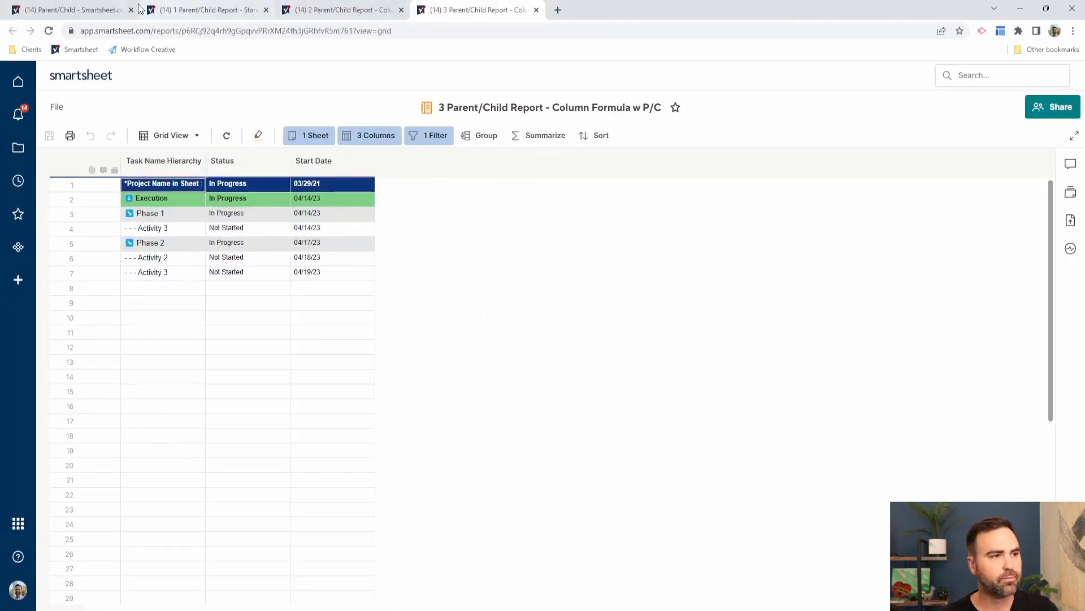
pyautogui.click(69, 10)
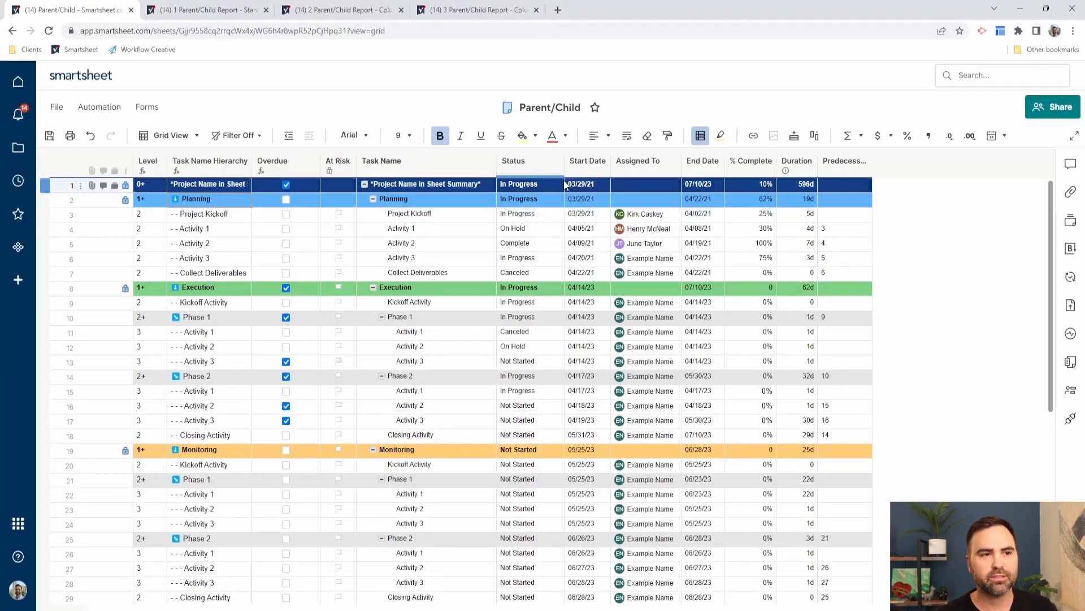
pyautogui.click(476, 10)
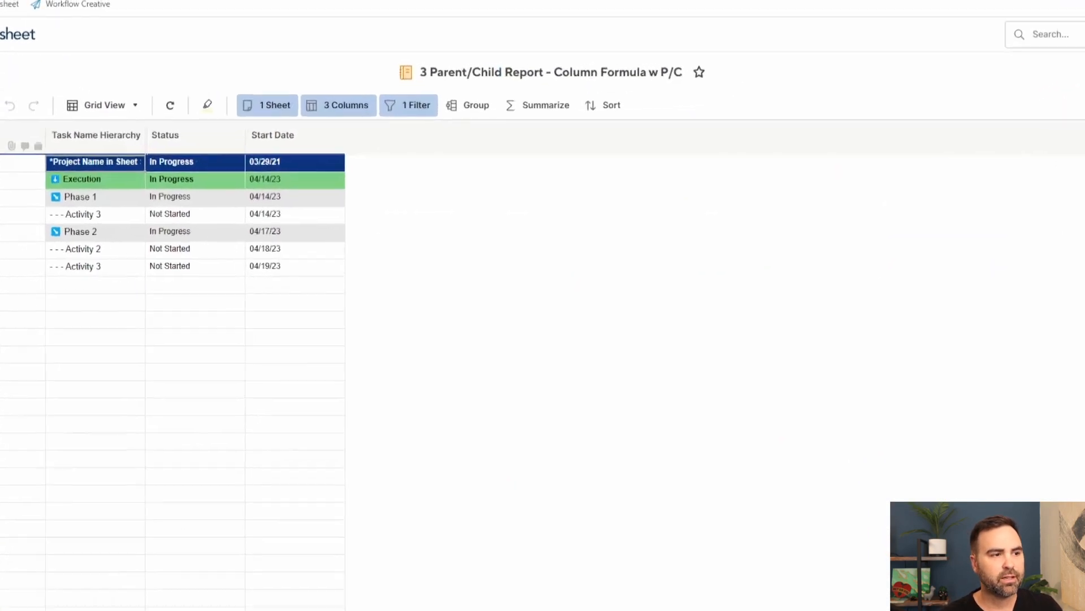